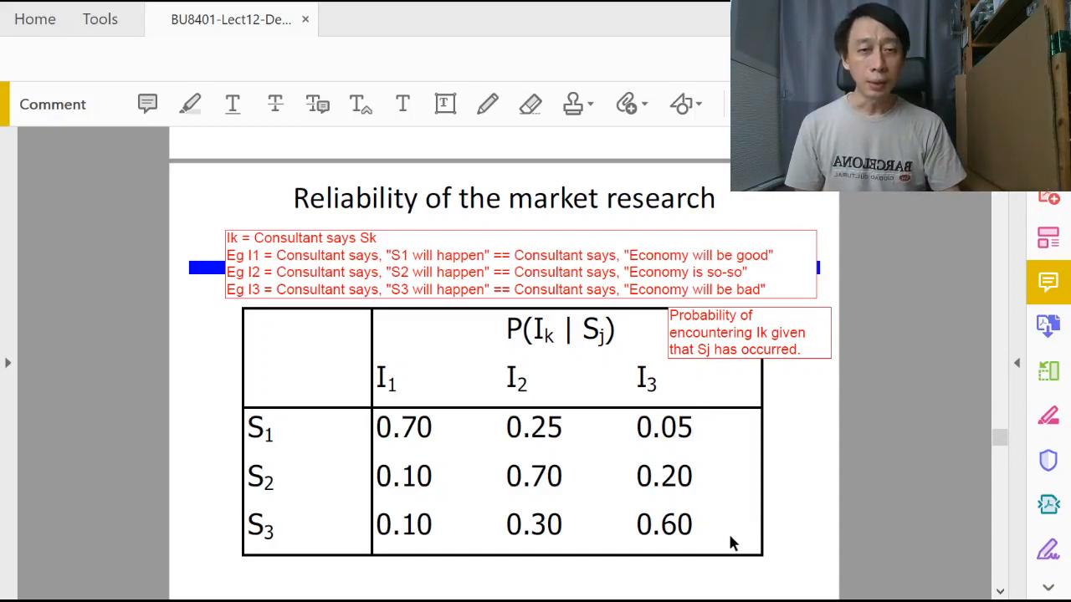
# Step: Scroll past the annotated reliability table until the Bayes Theorem slide appears
pyautogui.scroll(-3)
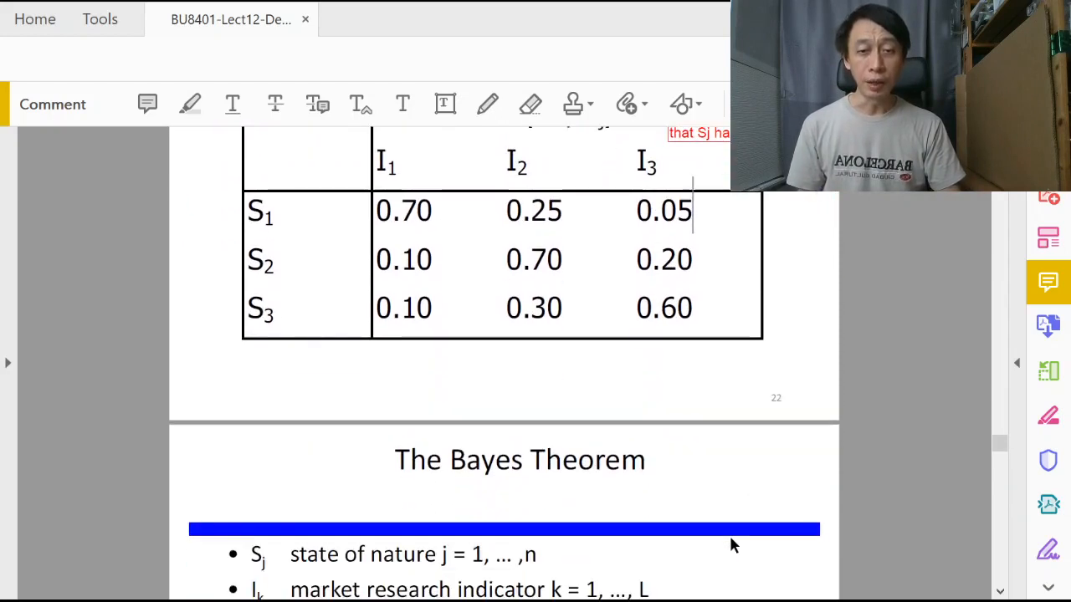
pyautogui.scroll(-3)
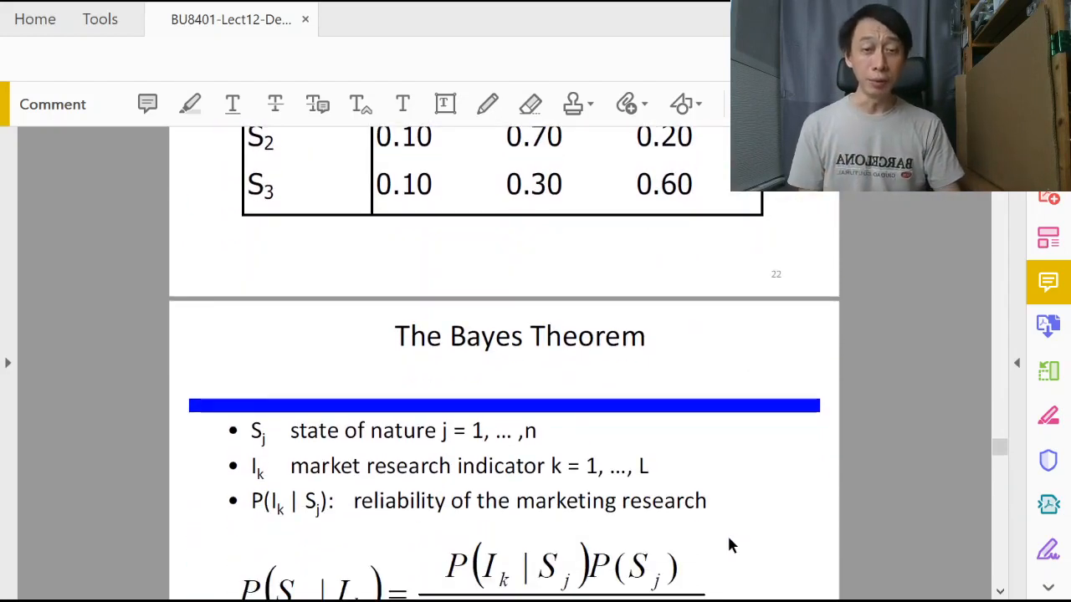
# Step: Bring the Bayes Theorem formula into view and double-click to select parts of it
pyautogui.scroll(-3)
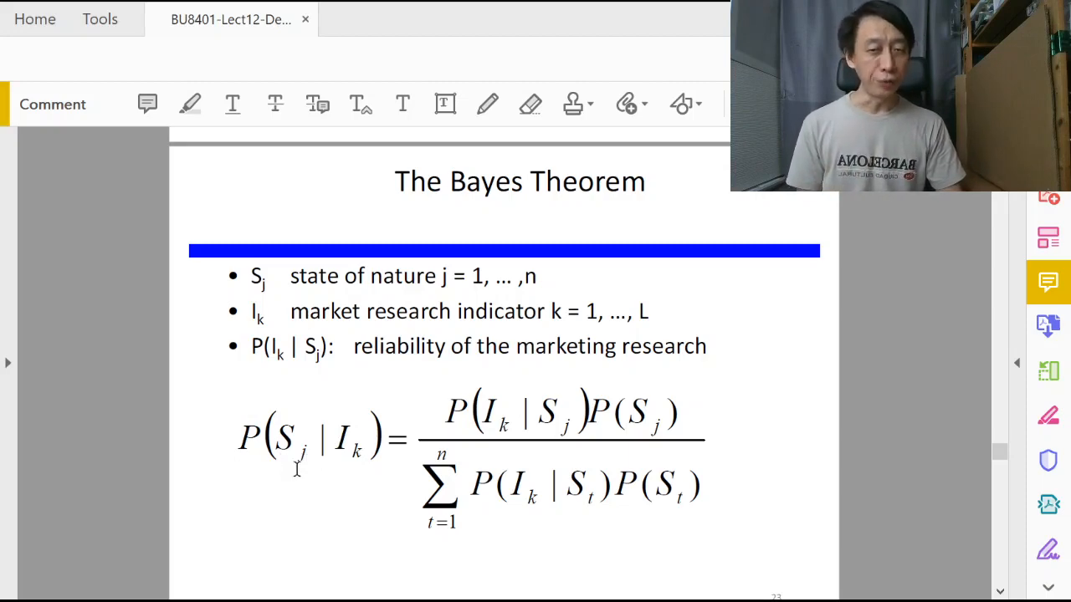
pyautogui.doubleClick(346, 438)
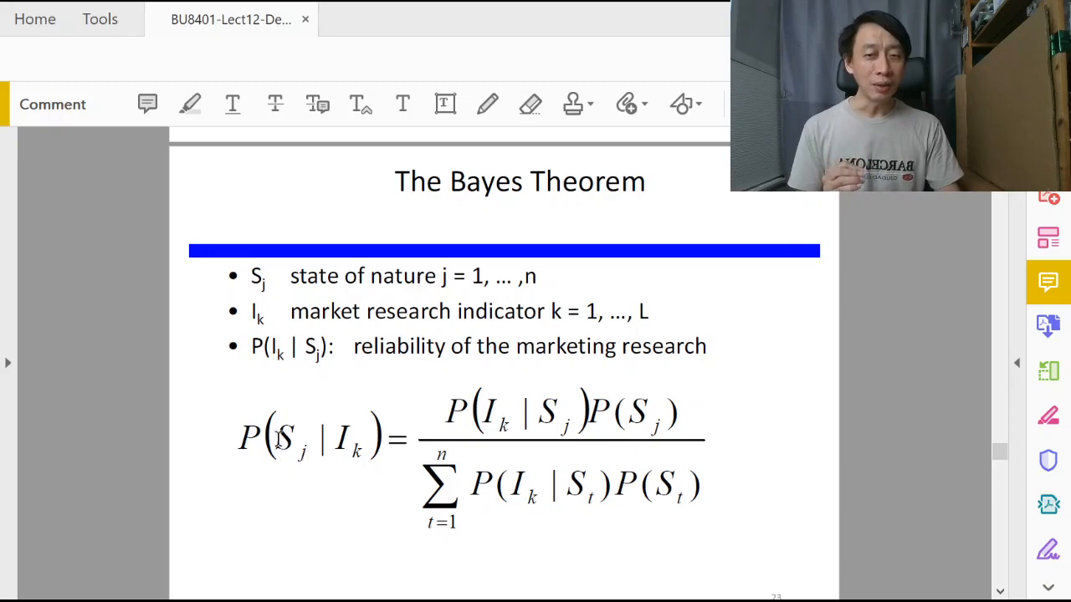
pyautogui.doubleClick(284, 437)
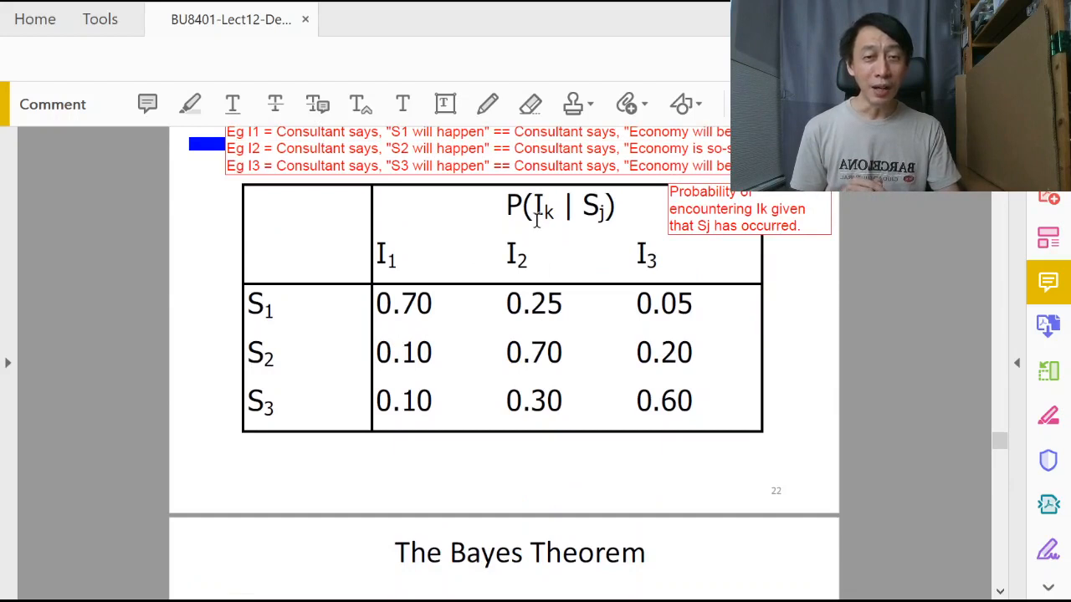
pyautogui.moveTo(431, 400)
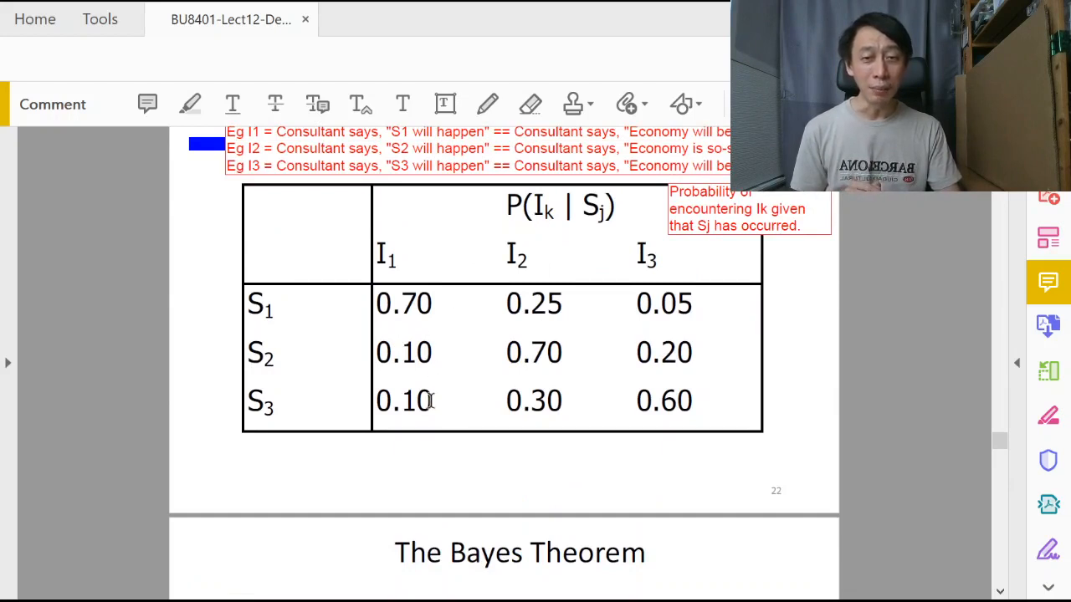
# Step: Select the 0.10 value in row S3, column I1, then scroll to the Bayes Theorem formula
pyautogui.doubleClick(404, 400)
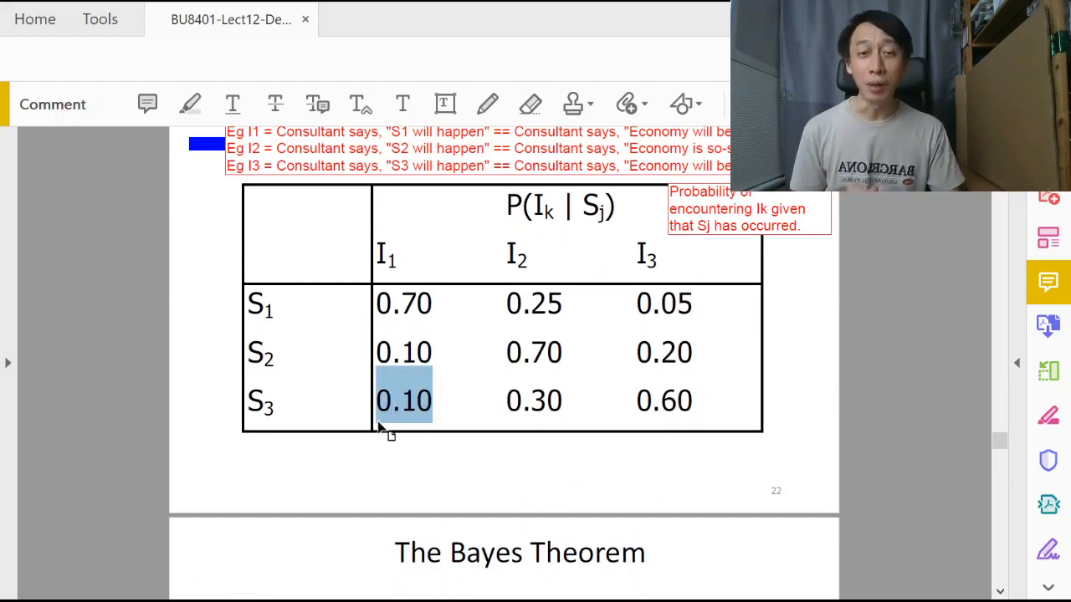
pyautogui.scroll(-3)
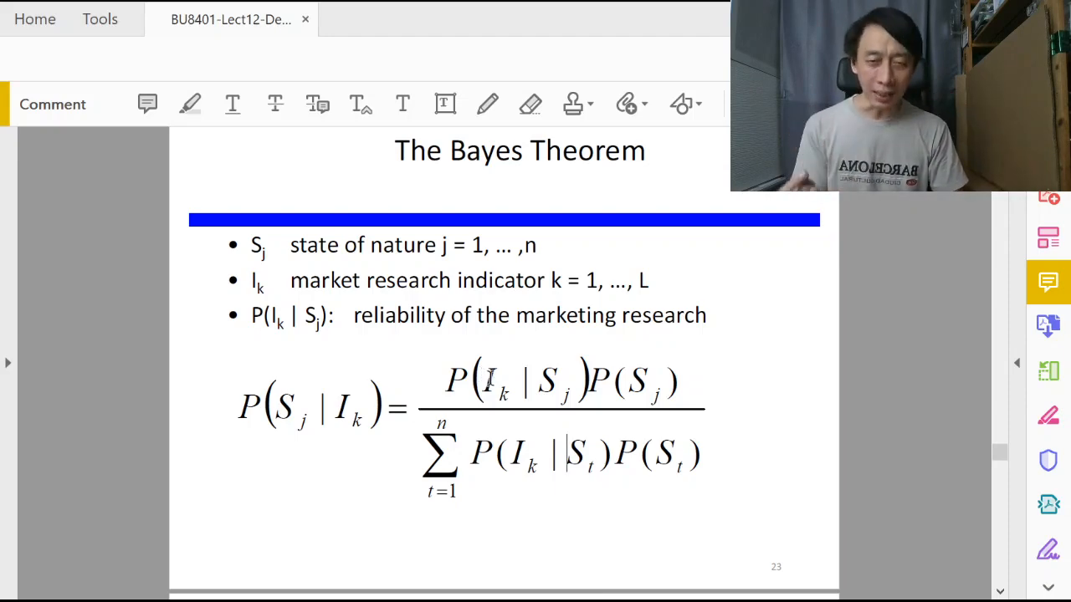
pyautogui.scroll(-3)
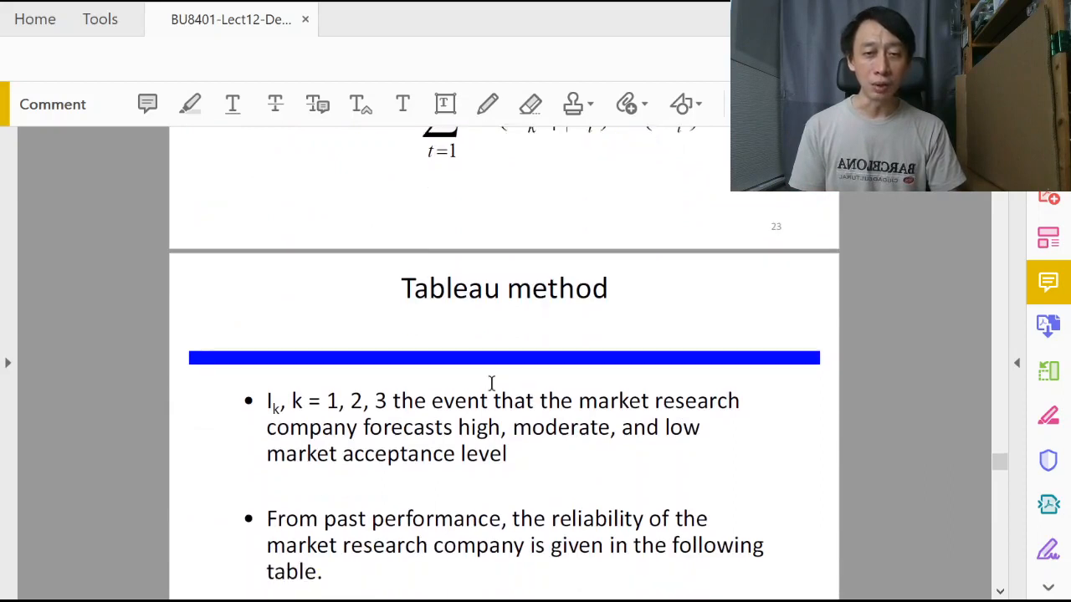
pyautogui.scroll(-3)
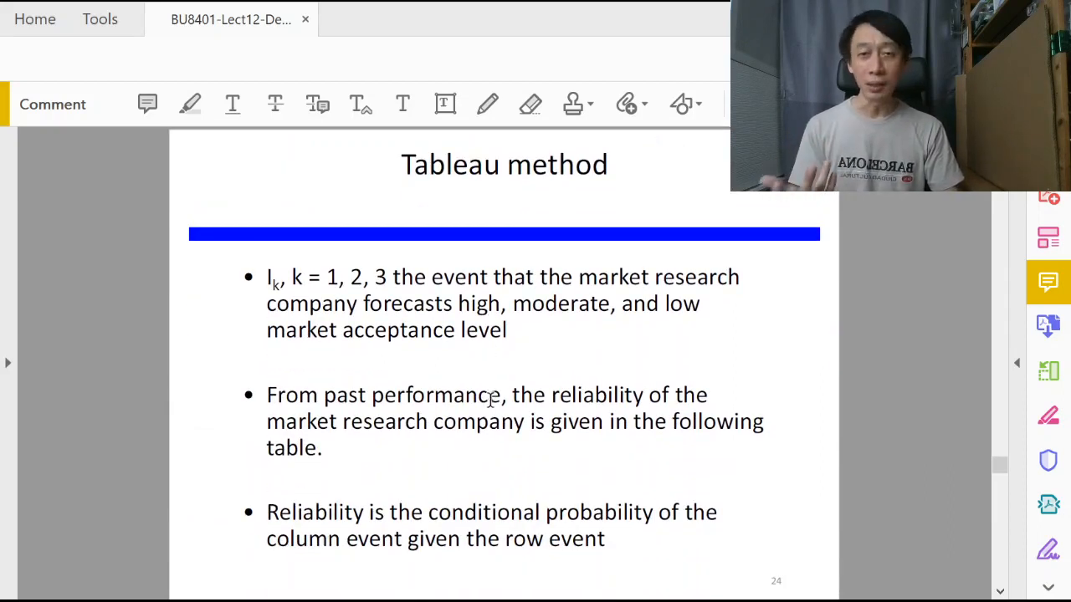
pyautogui.scroll(-3)
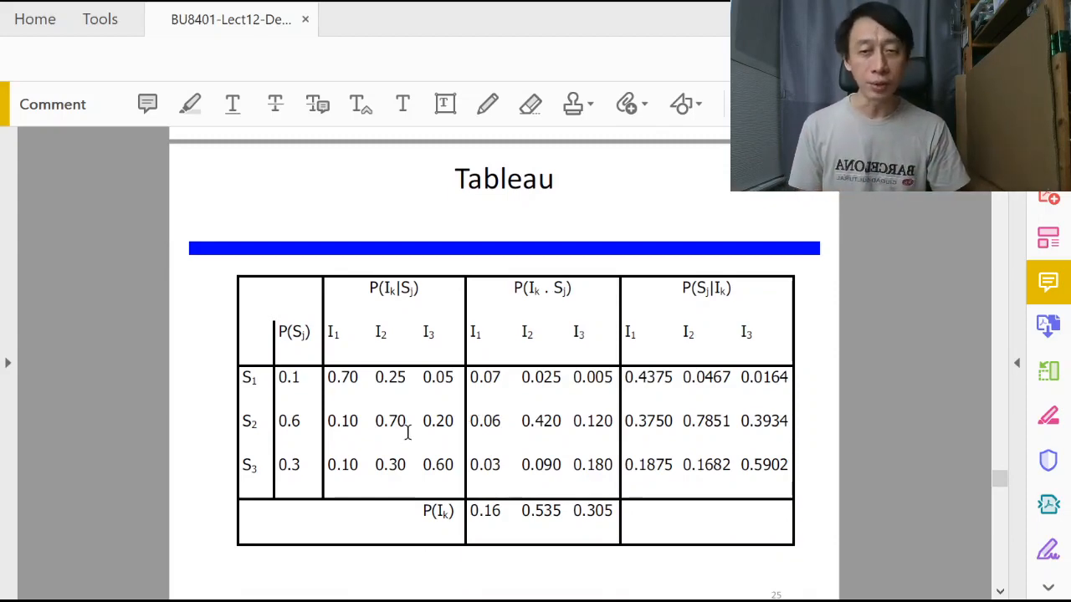
pyautogui.moveTo(441, 120)
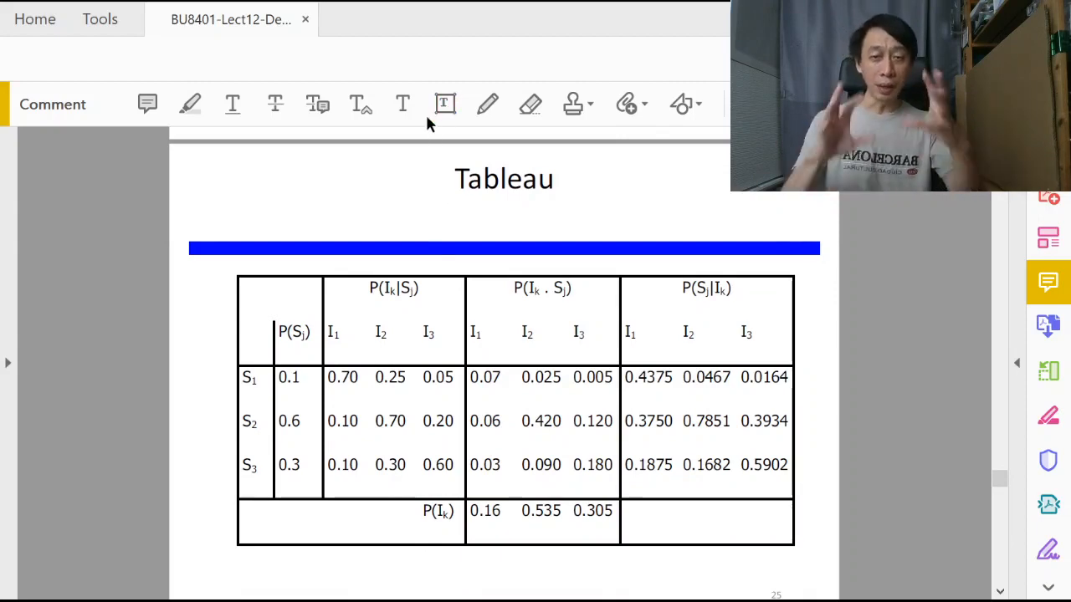
pyautogui.click(444, 104)
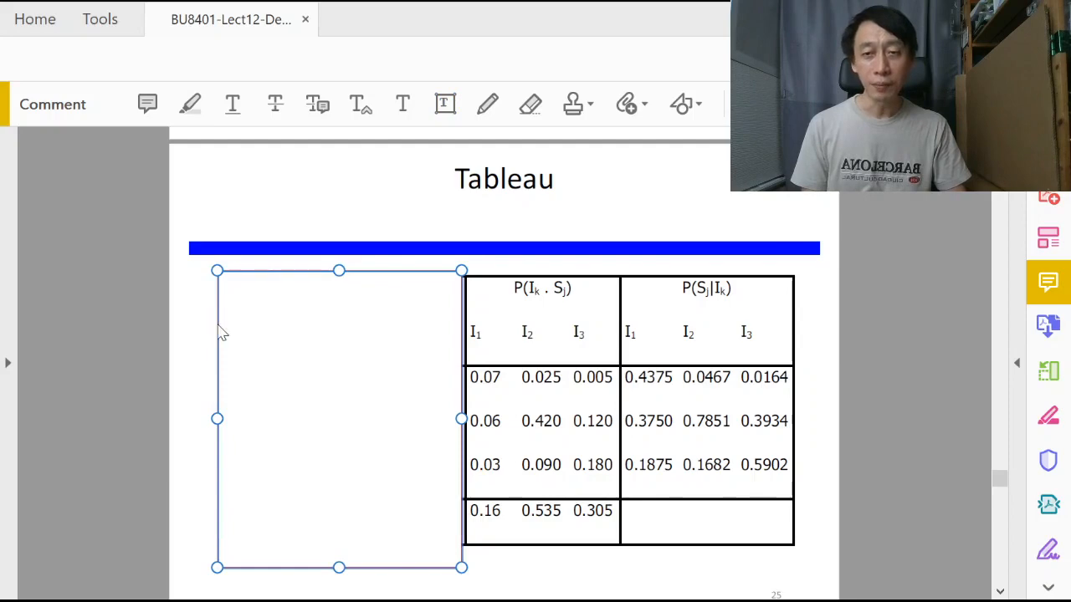
pyautogui.moveTo(370, 180)
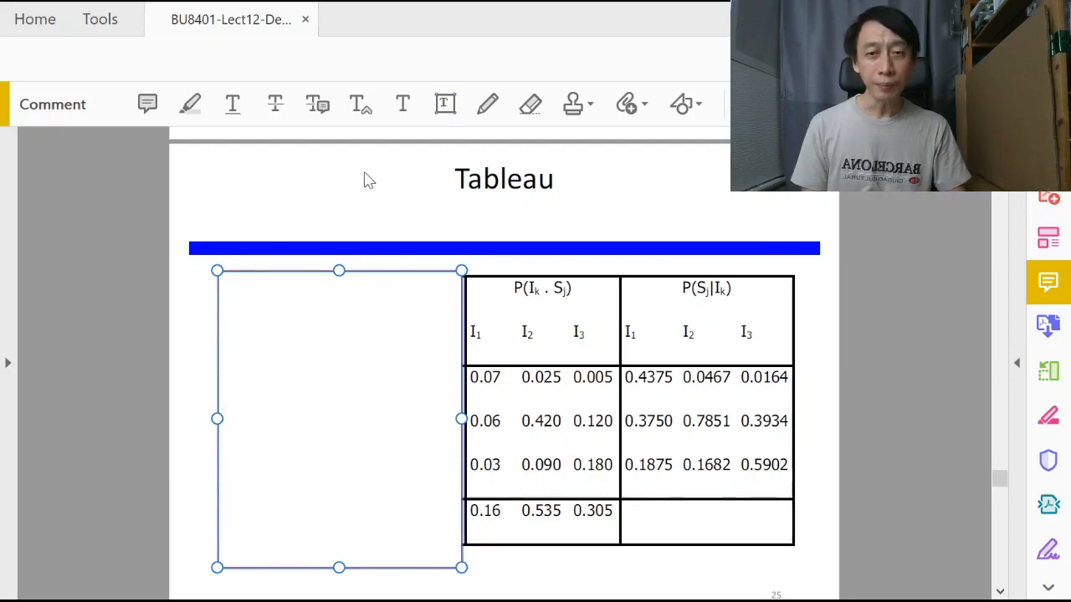
pyautogui.moveTo(581, 216)
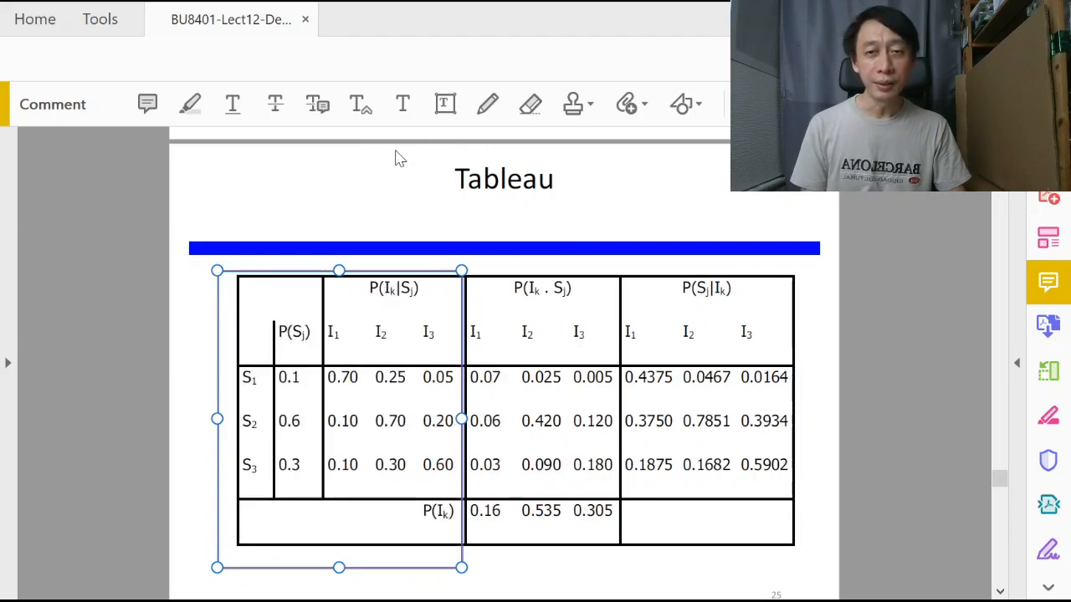
pyautogui.moveTo(583, 136)
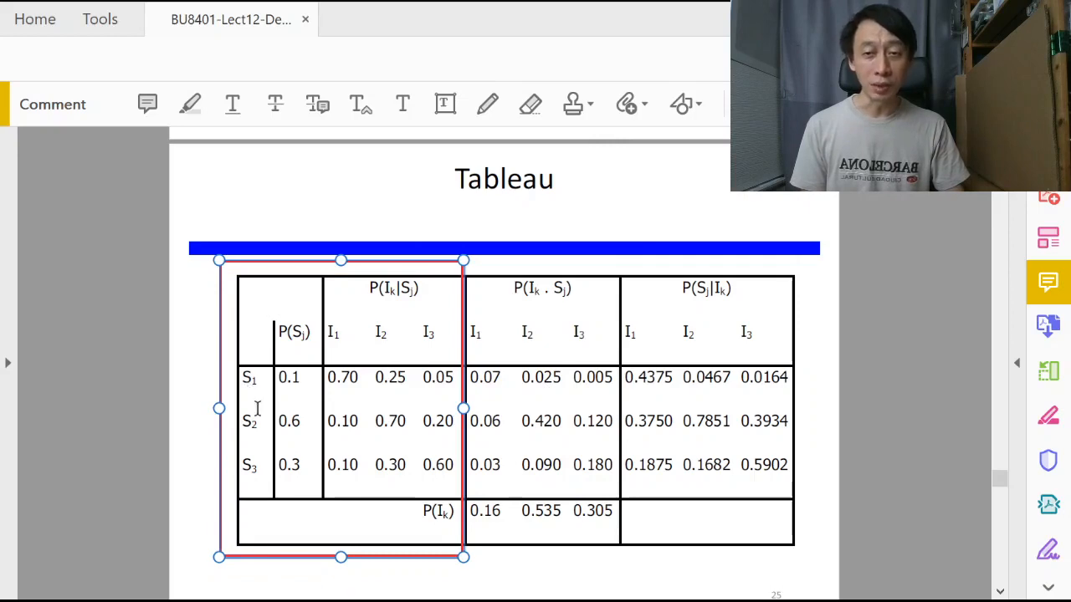
pyautogui.moveTo(327, 329)
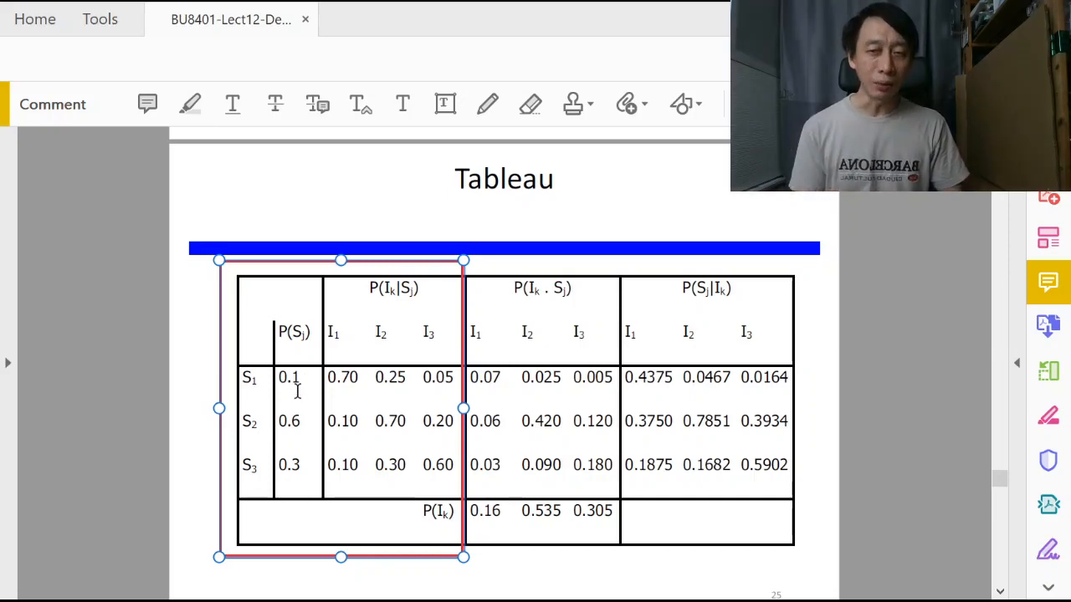
pyautogui.moveTo(308, 383)
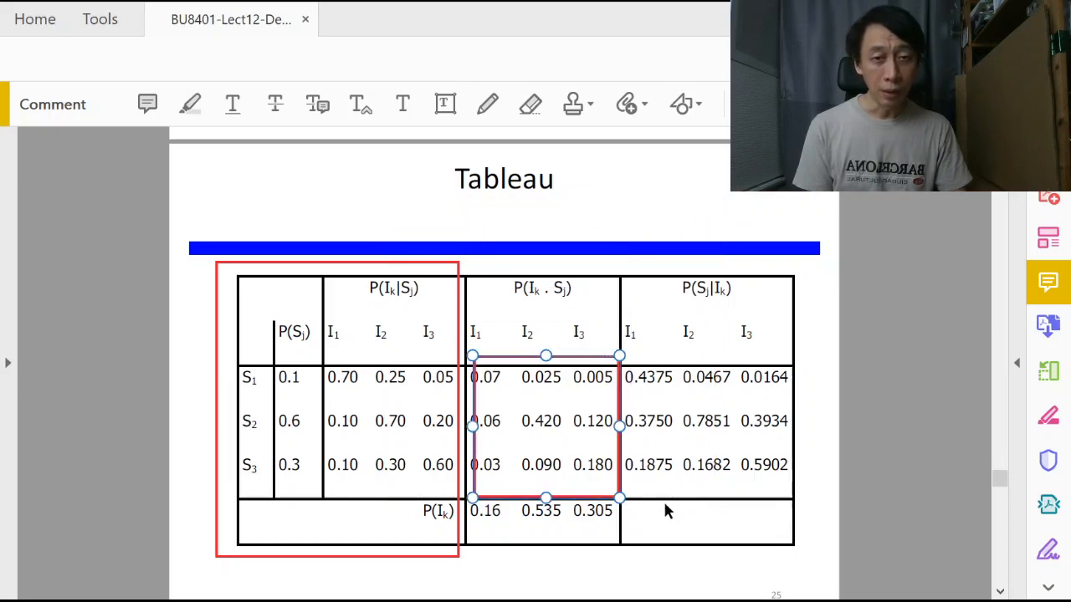
pyautogui.moveTo(368, 230)
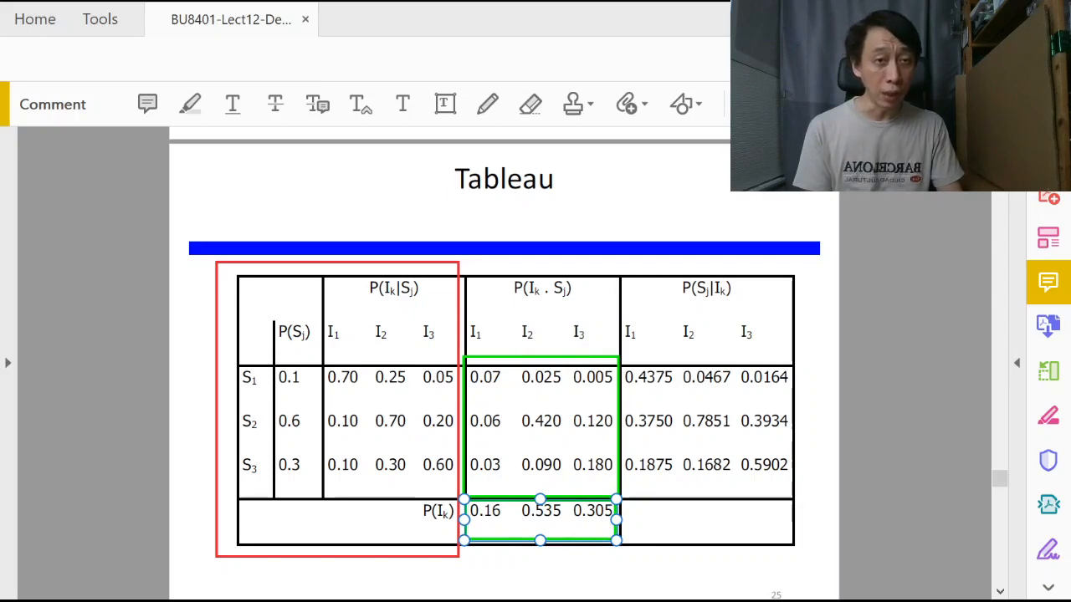
pyautogui.moveTo(801, 203)
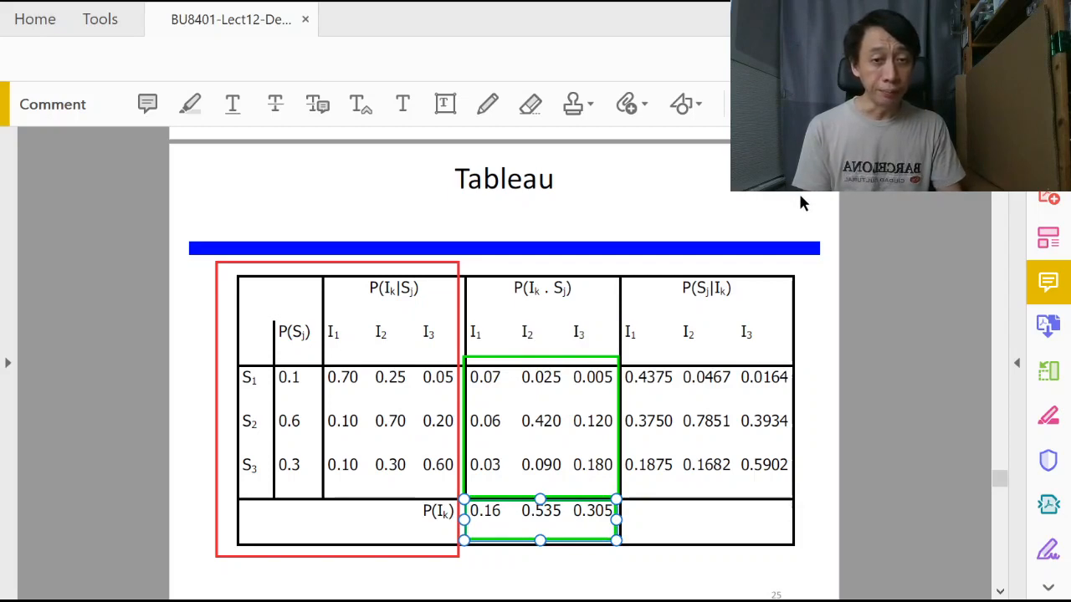
pyautogui.moveTo(810, 253)
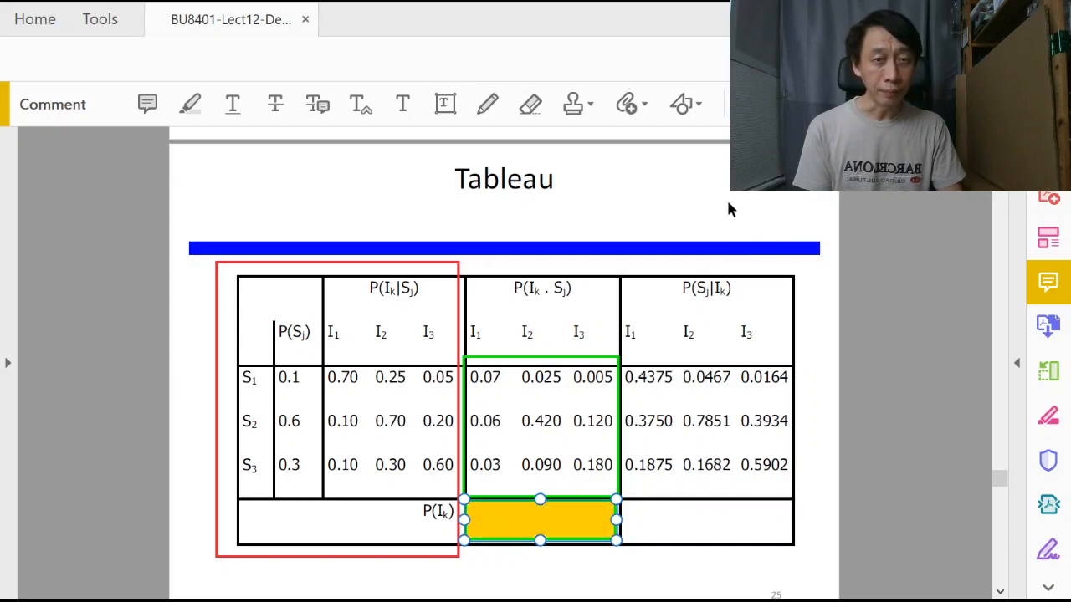
pyautogui.moveTo(722, 310)
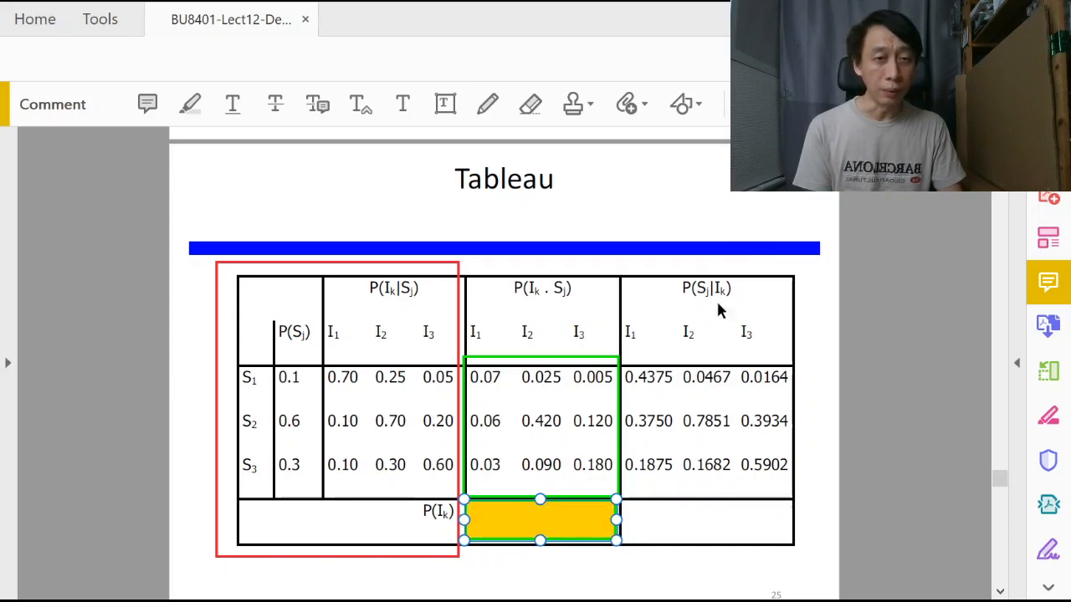
pyautogui.moveTo(676, 299)
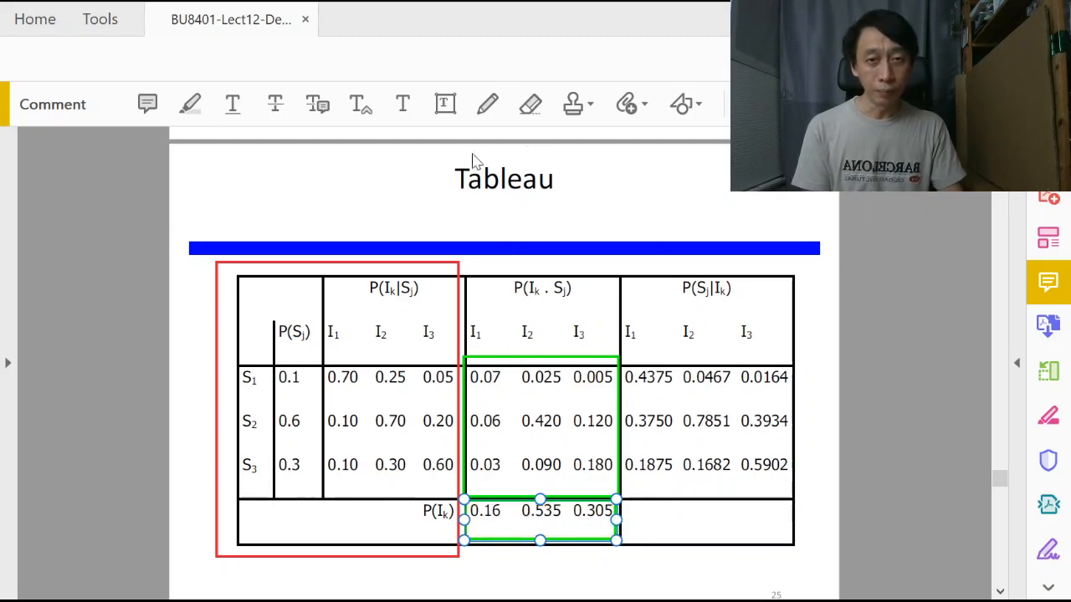
pyautogui.moveTo(410, 230)
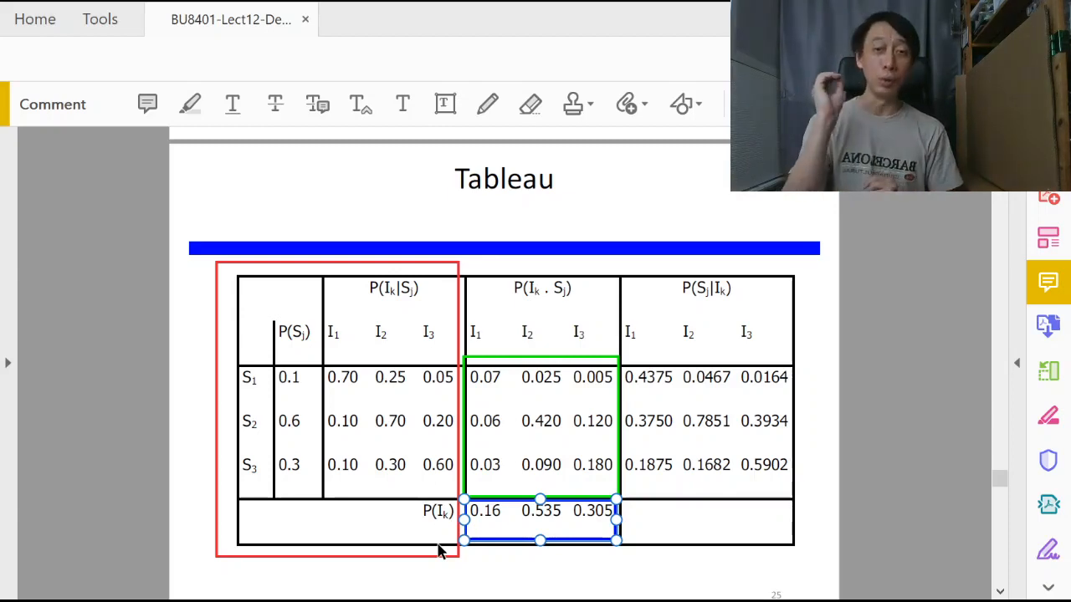
# Step: Pick the Draw Rectangle tool to box the P(Sj|Ik) posterior cells
pyautogui.click(502, 511)
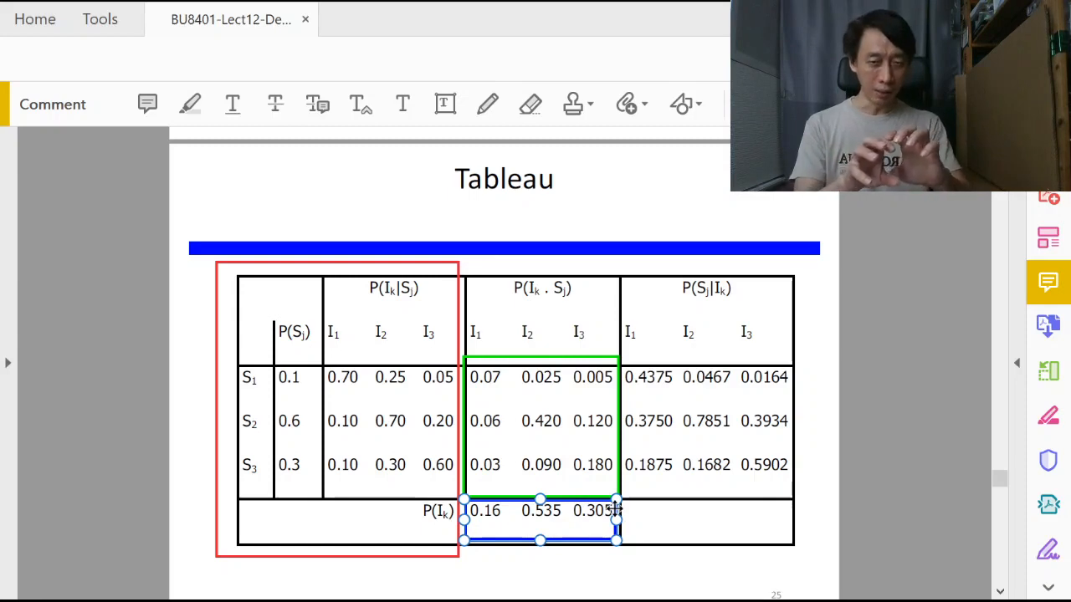
pyautogui.moveTo(727, 535)
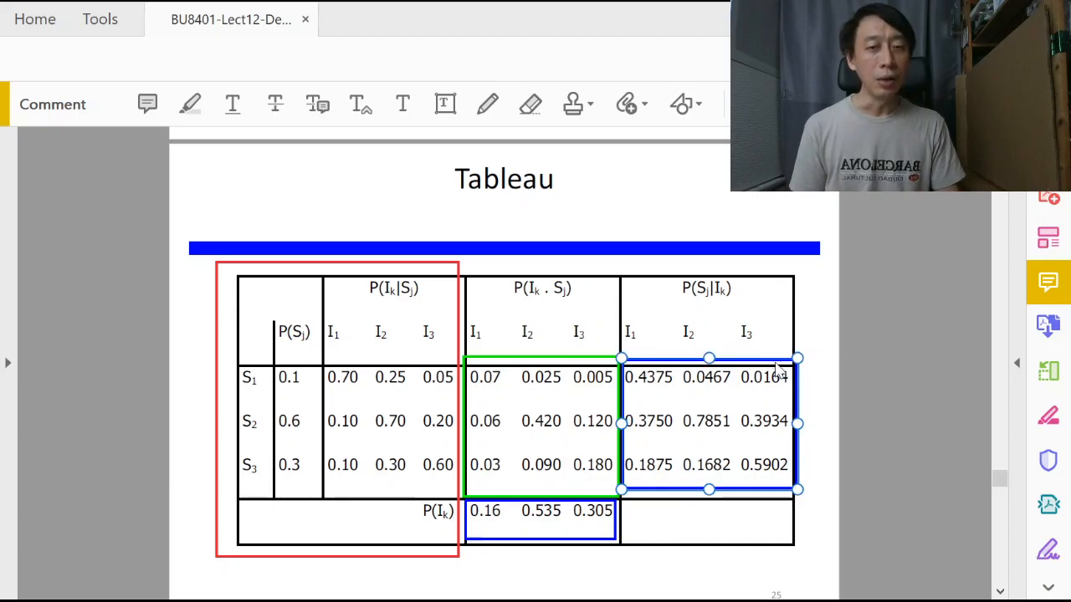
pyautogui.moveTo(410, 193)
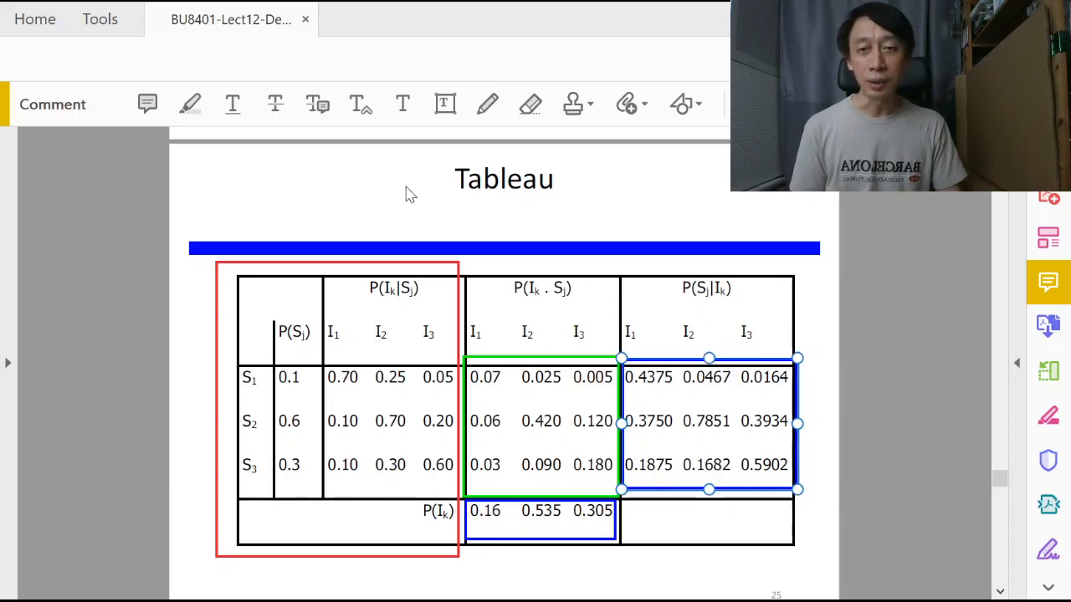
pyautogui.moveTo(385, 238)
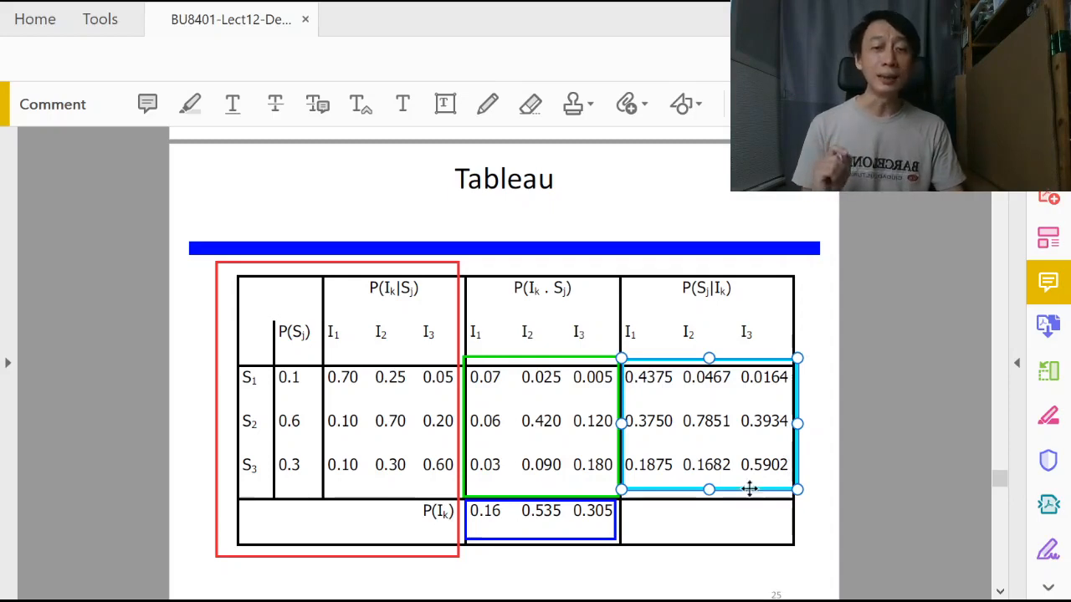
pyautogui.moveTo(745, 425)
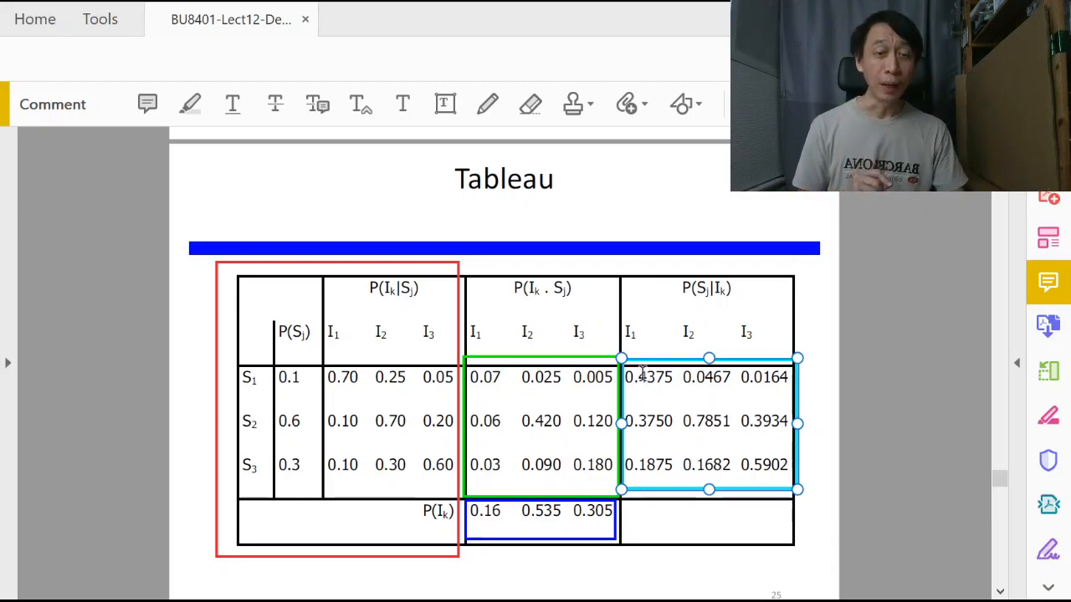
pyautogui.moveTo(666, 367)
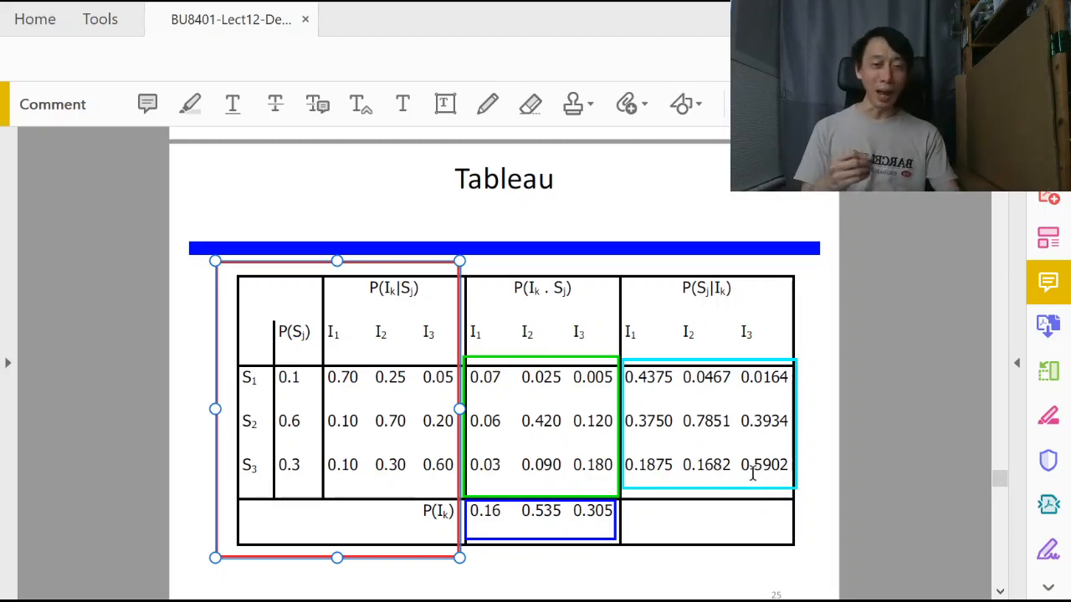
pyautogui.moveTo(745, 469)
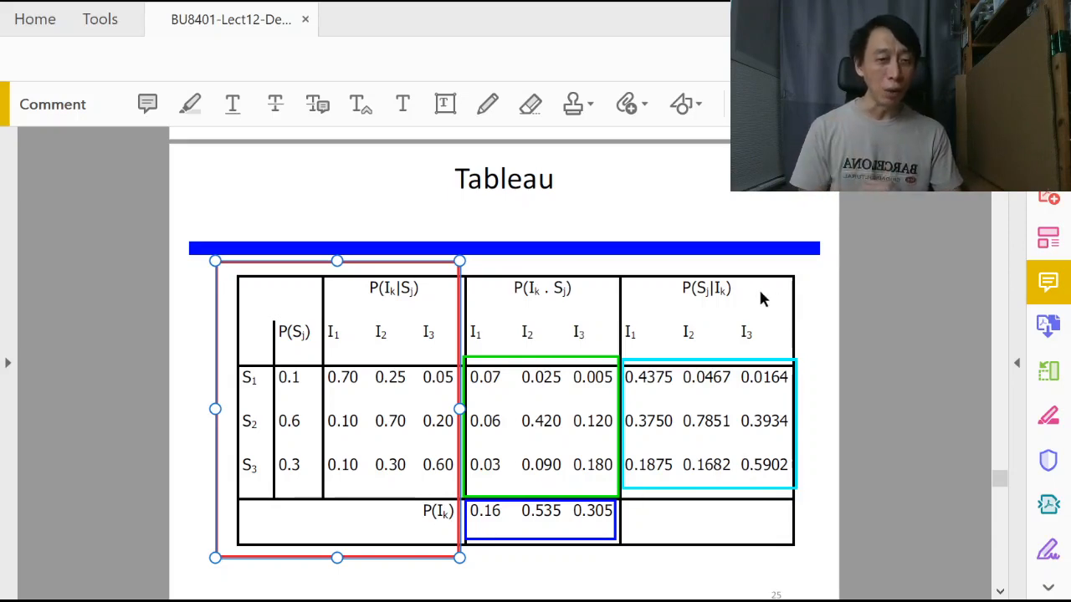
pyautogui.moveTo(375, 470)
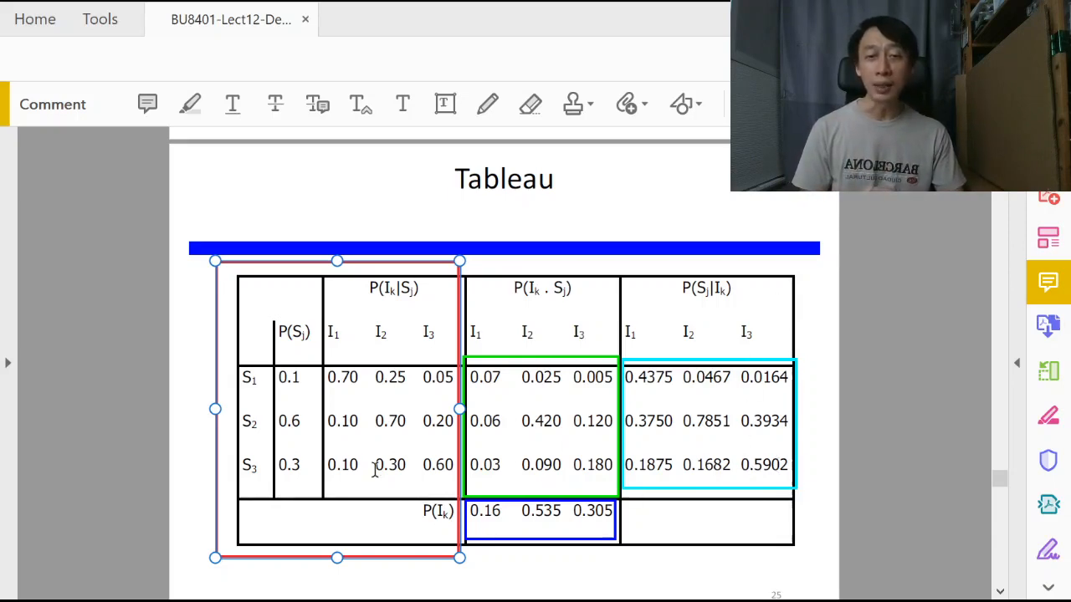